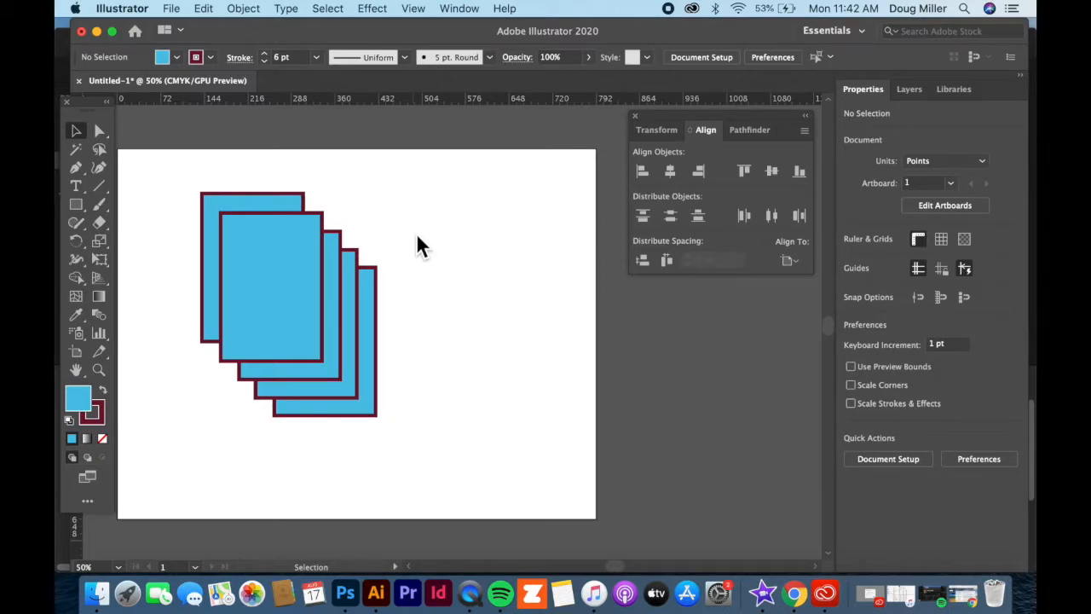
mouse_move(389, 320)
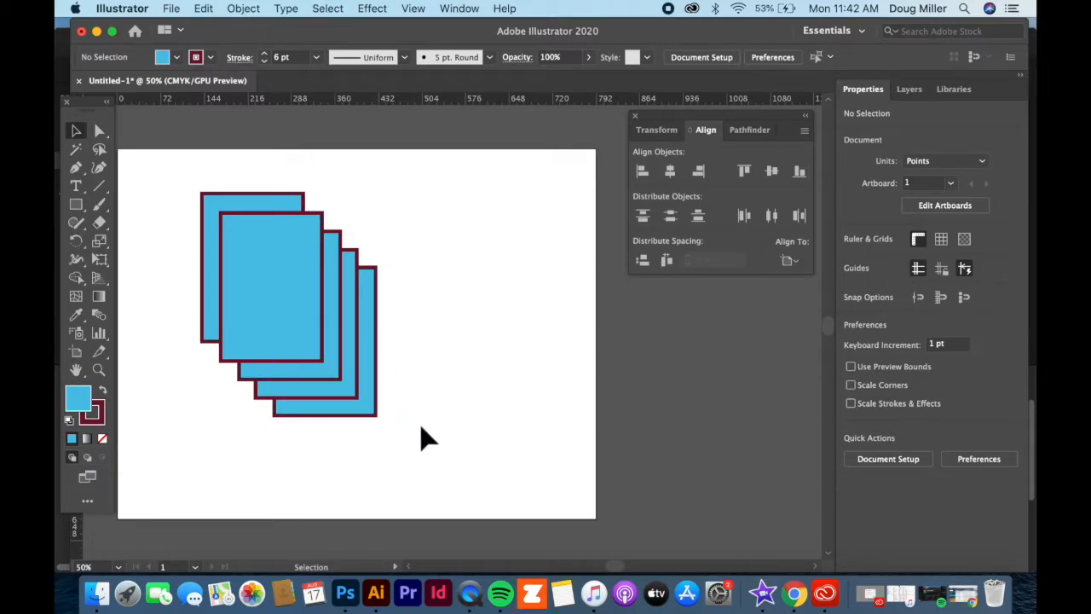
mouse_move(188, 316)
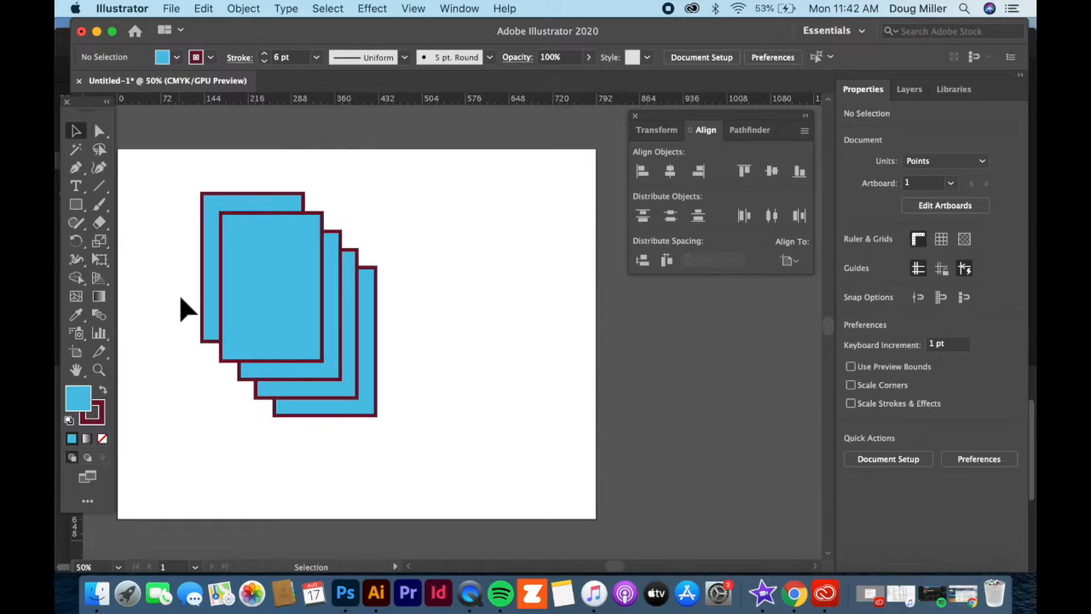
mouse_move(160, 304)
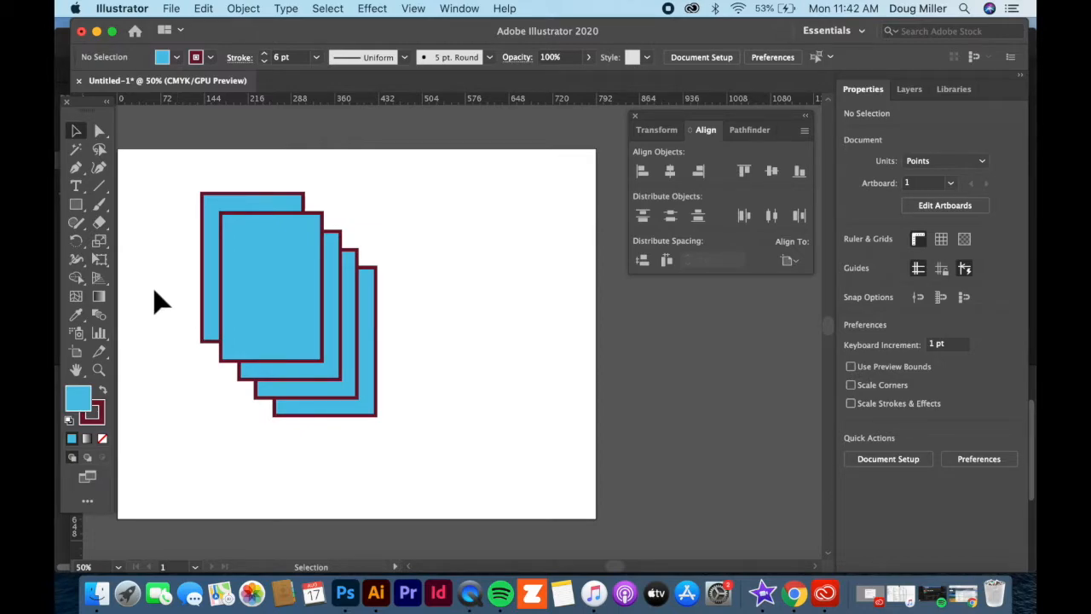
- Draw a large maroon star with a blue outline over the stacked rectangles and select it
click(75, 205)
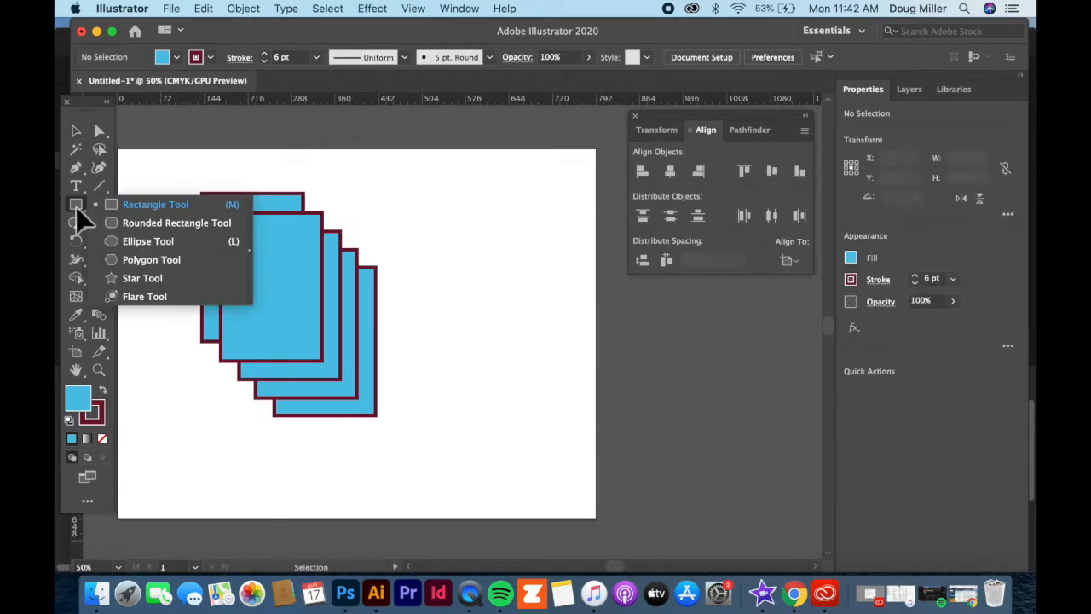
click(144, 278)
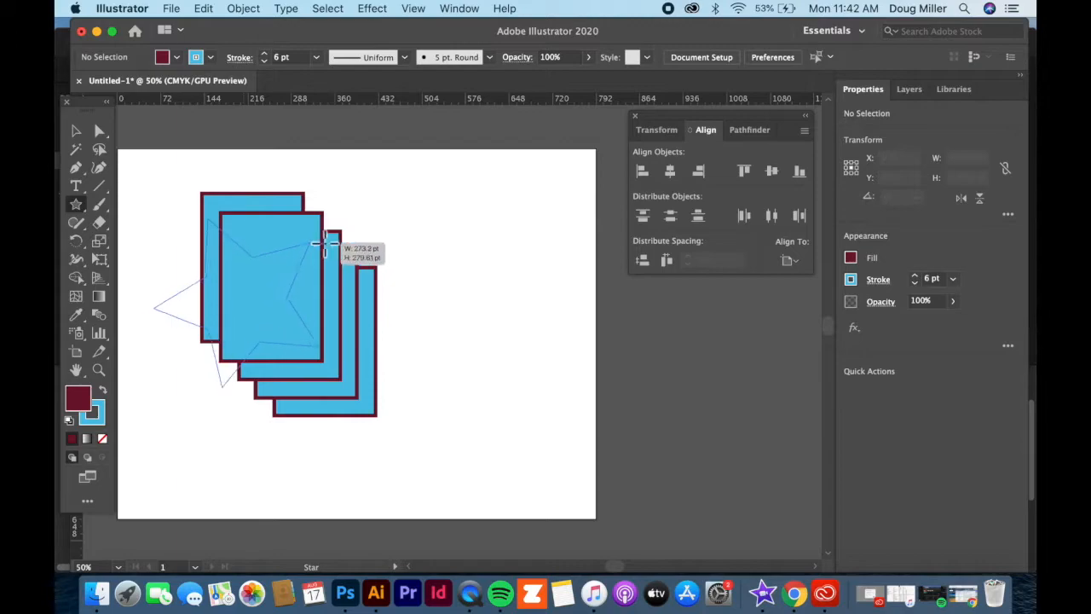
drag(322, 246, 332, 239)
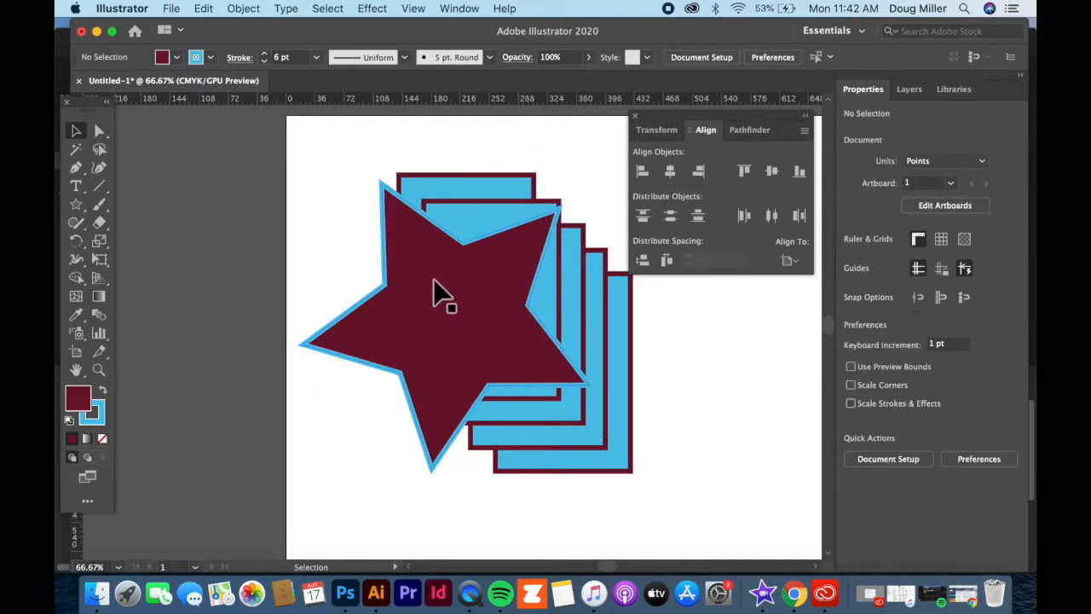
mouse_move(456, 327)
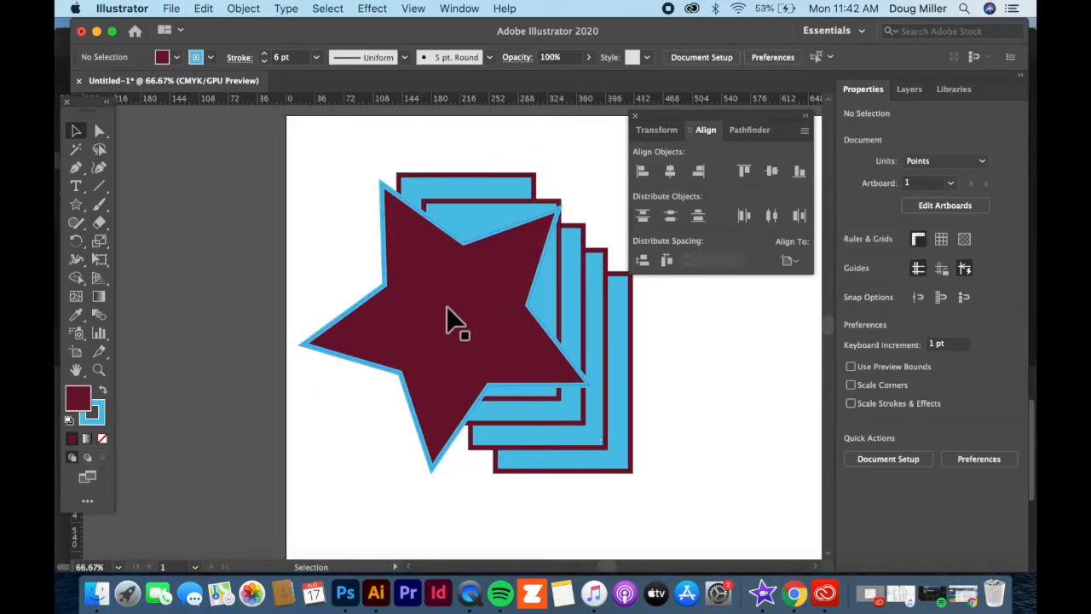
mouse_move(430, 324)
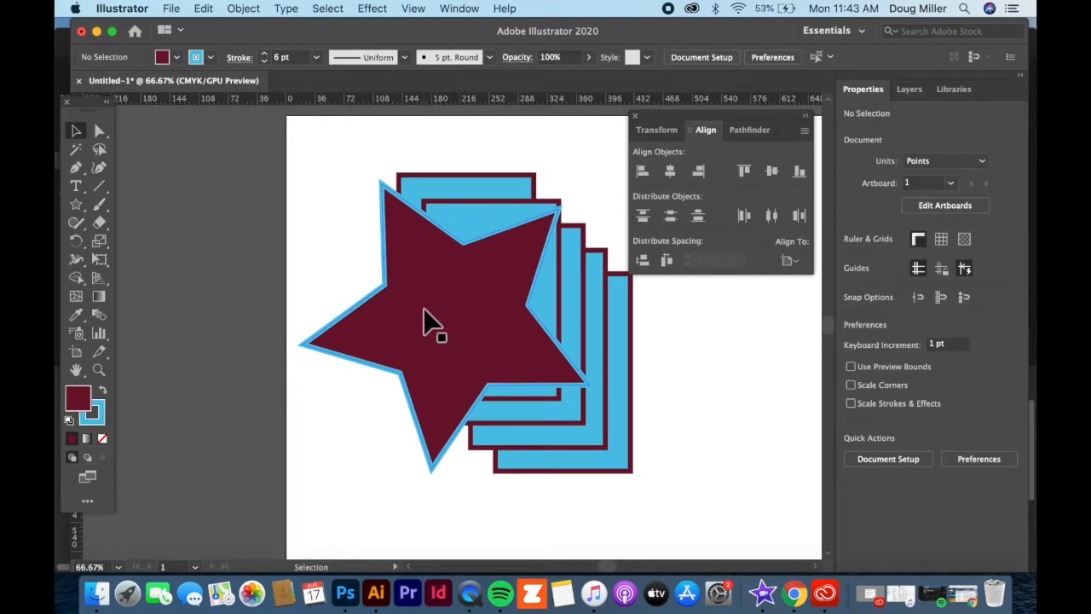
mouse_move(440, 298)
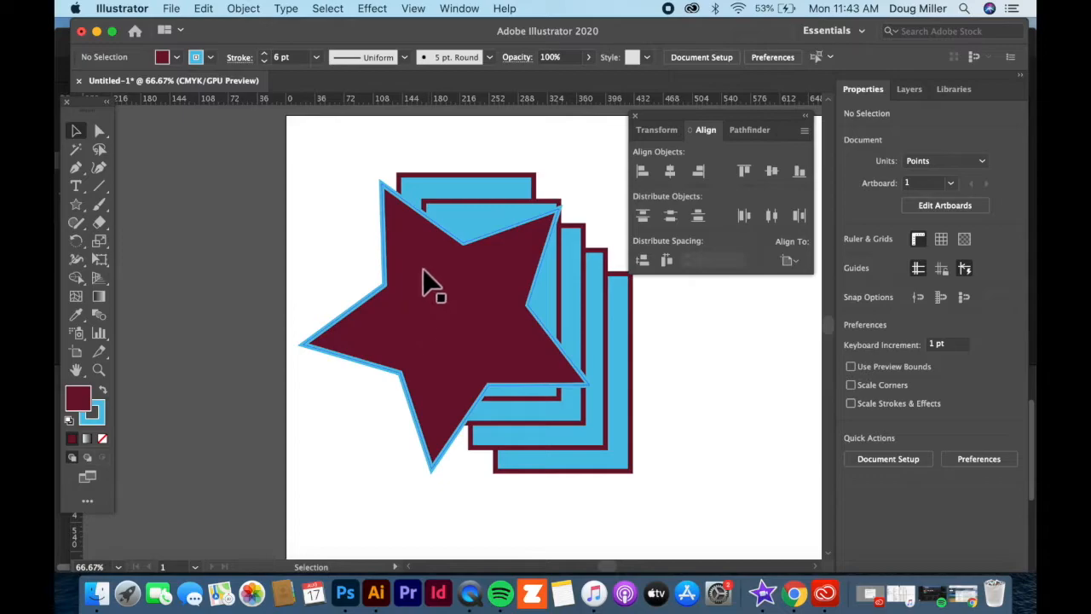
mouse_move(418, 293)
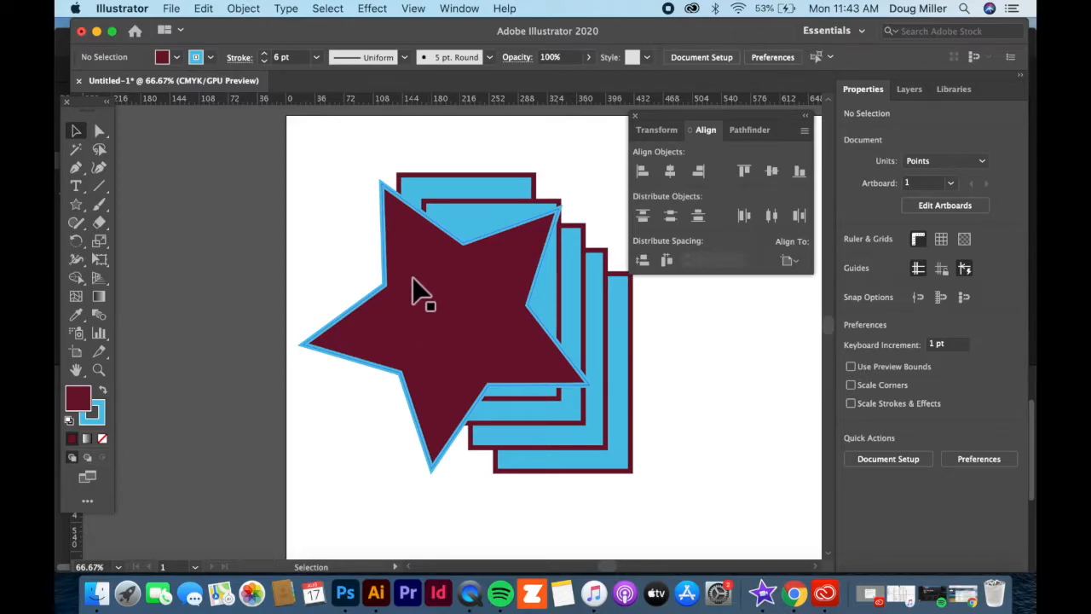
click(426, 298)
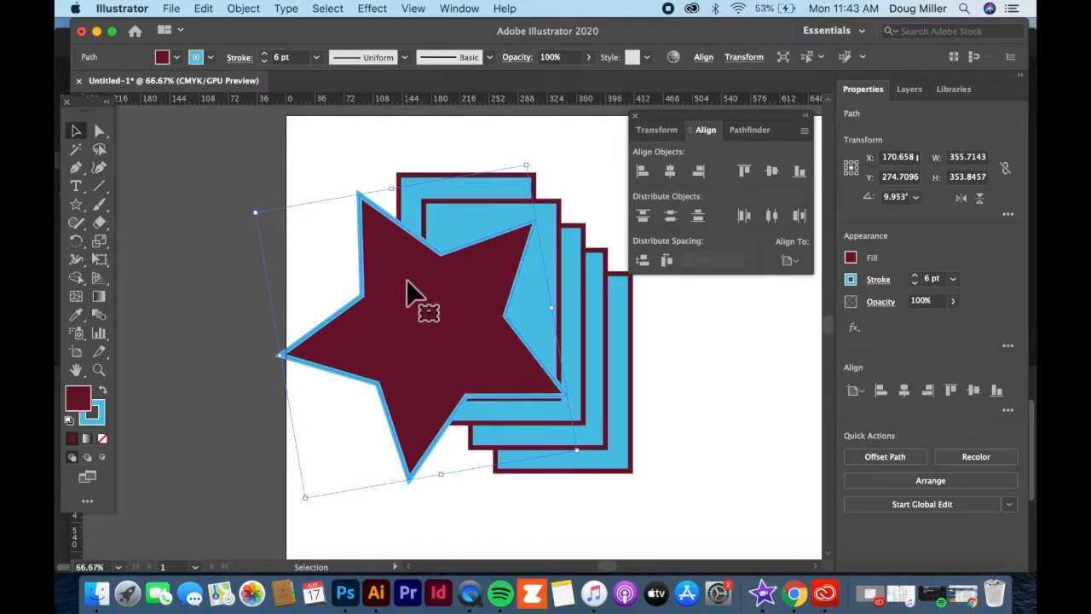
mouse_move(405, 303)
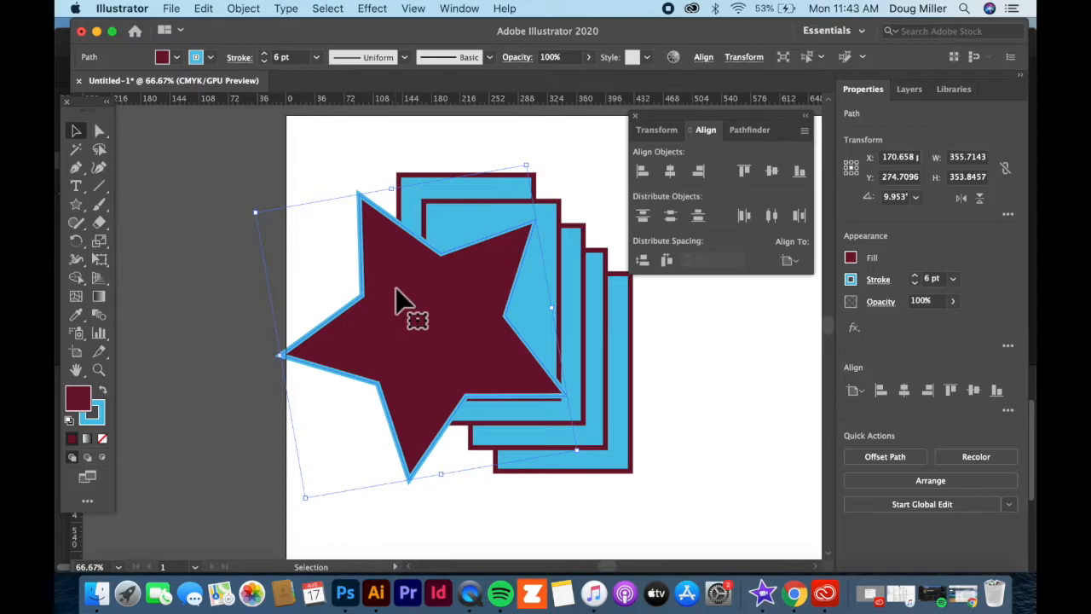
- Bring up the Arrange stacking-order options for the selected maroon star
right_click(406, 303)
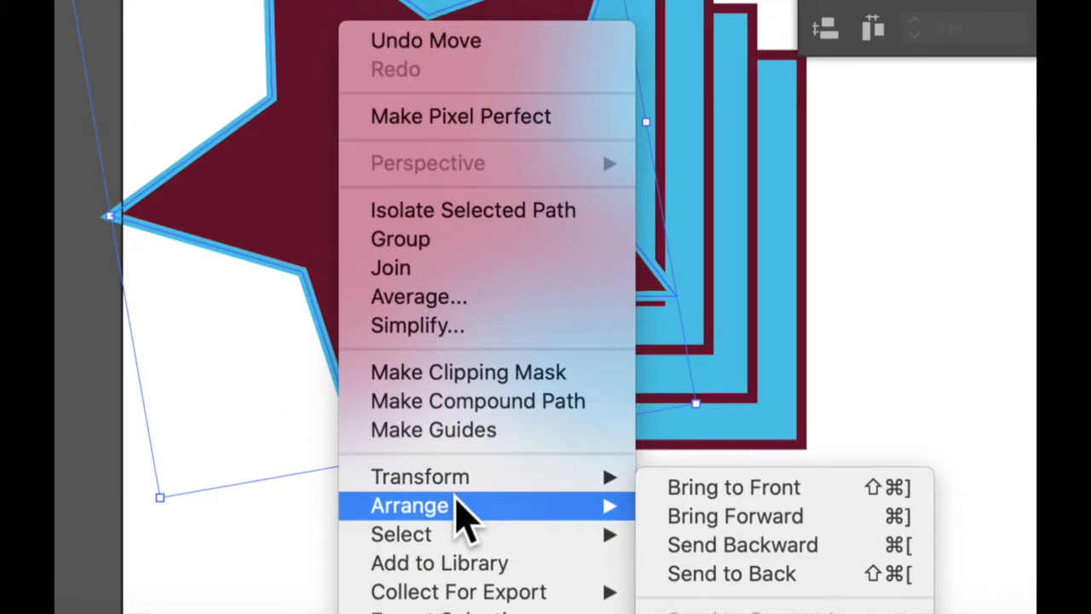
mouse_move(725, 514)
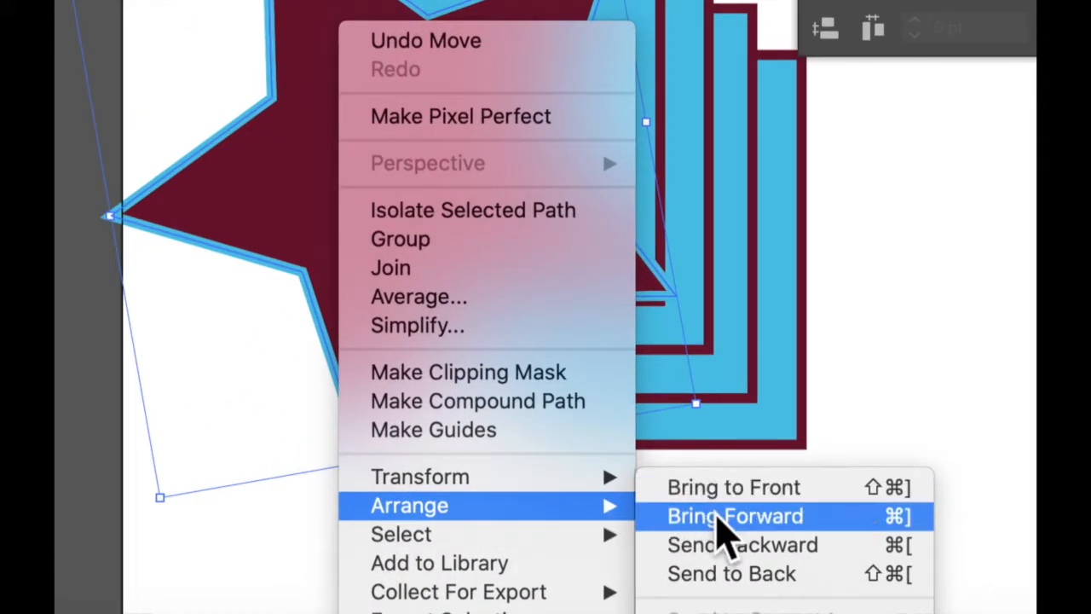
mouse_move(733, 545)
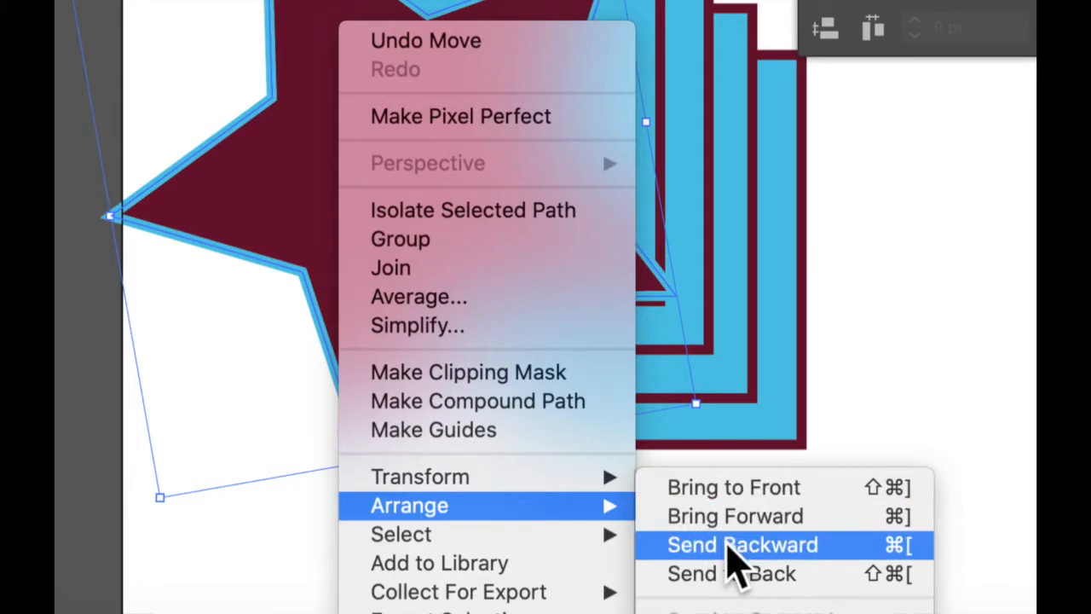
mouse_move(731, 573)
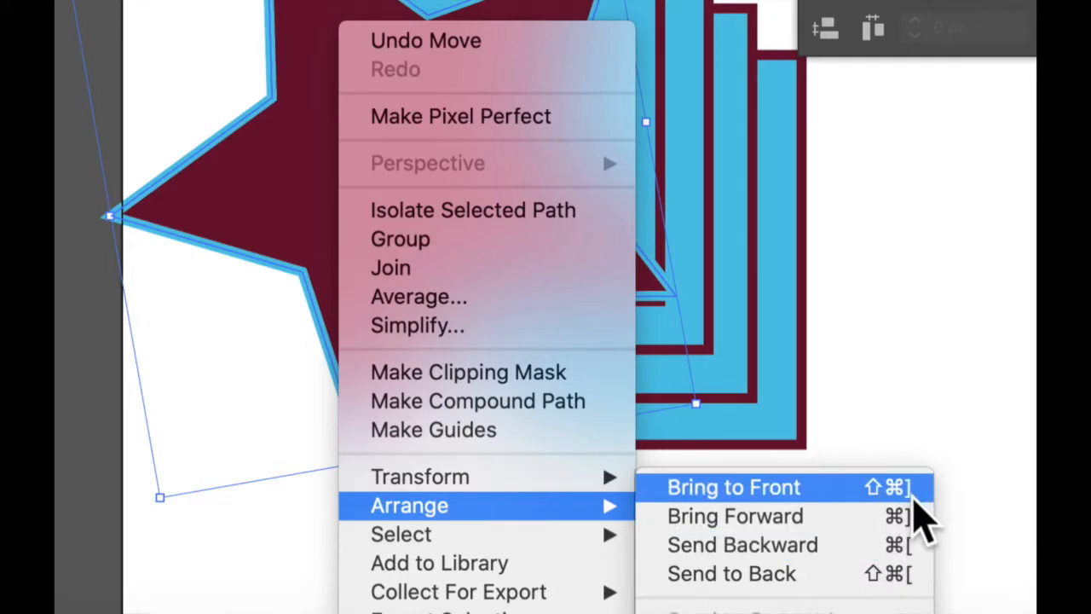
mouse_move(741, 545)
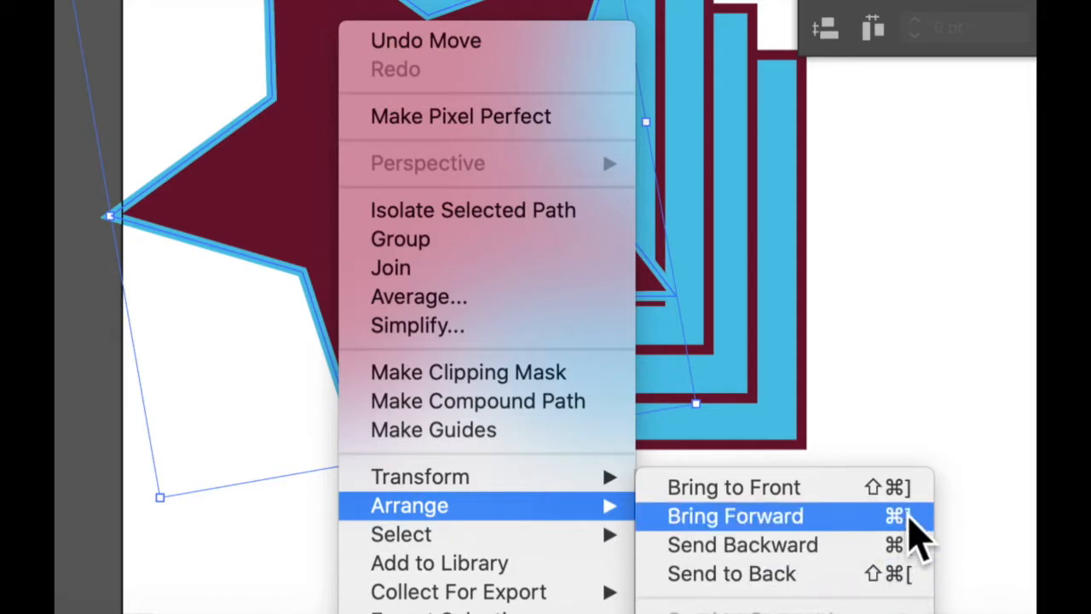
mouse_move(733, 488)
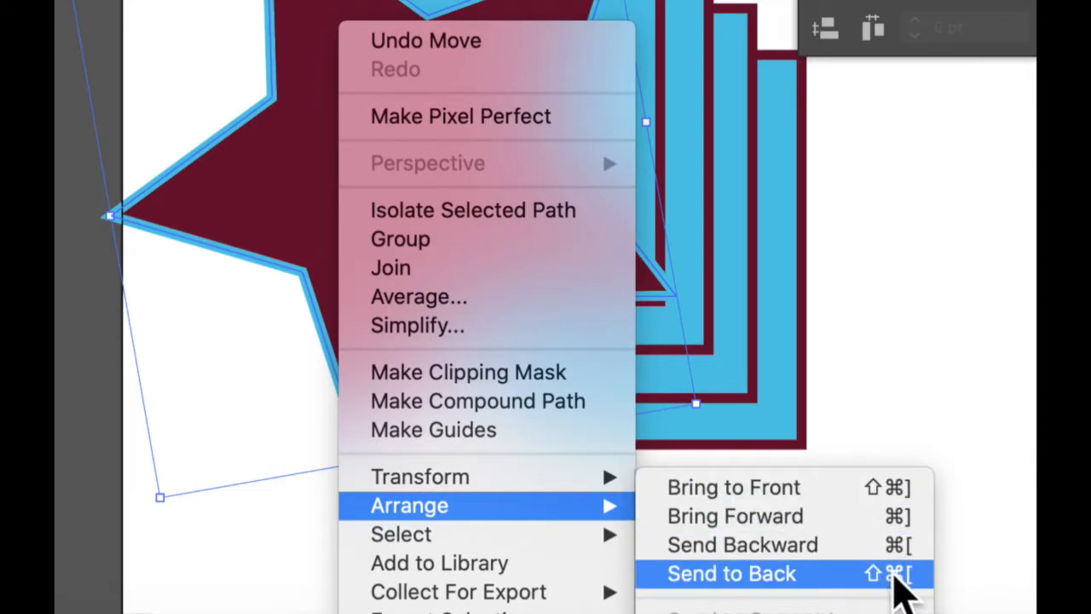
mouse_move(734, 515)
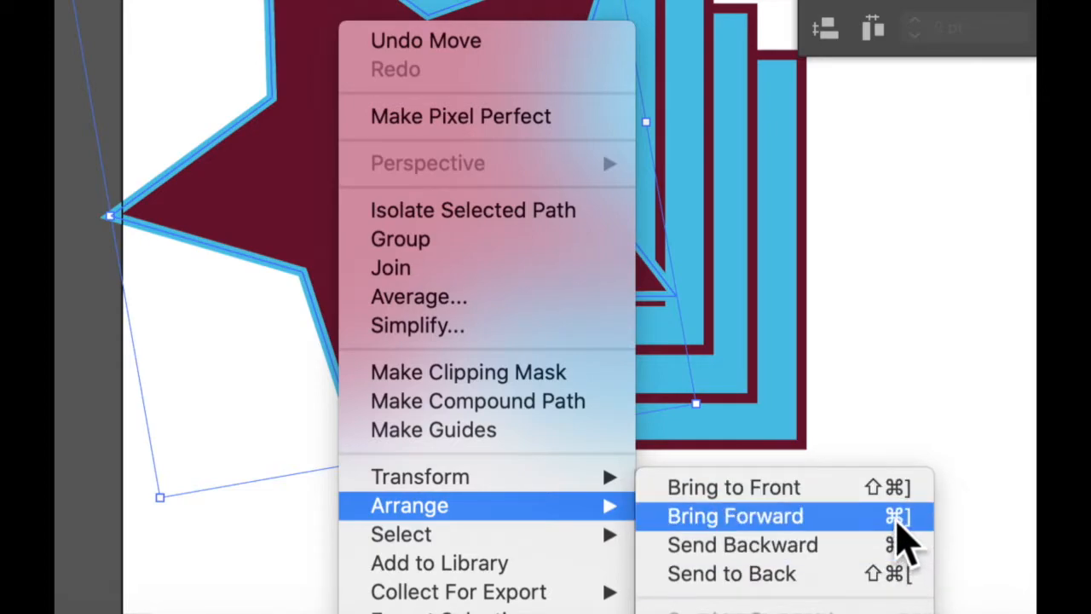
mouse_move(741, 545)
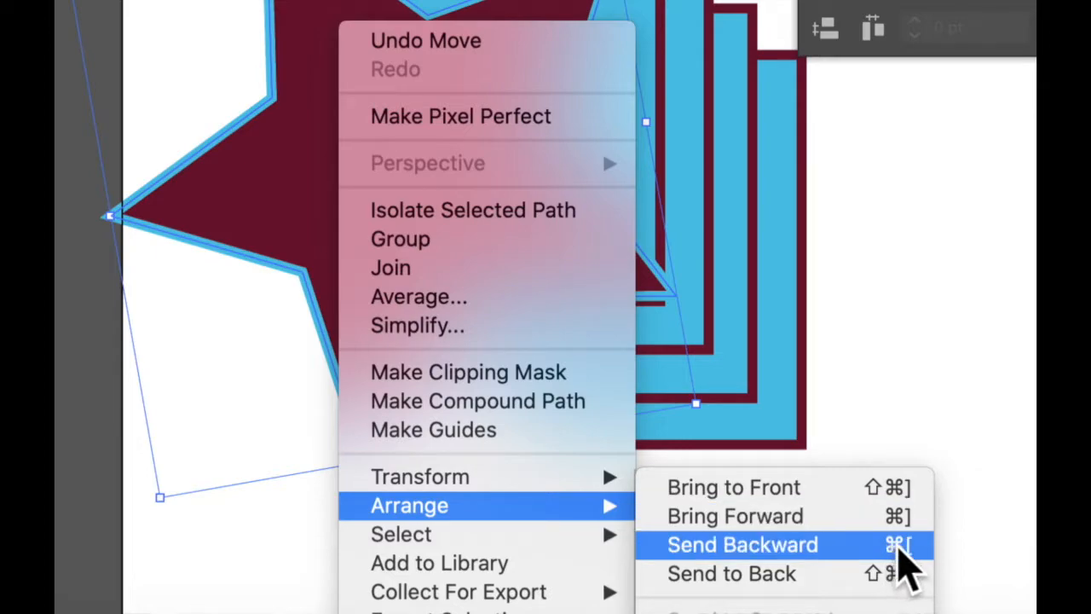
mouse_move(900, 571)
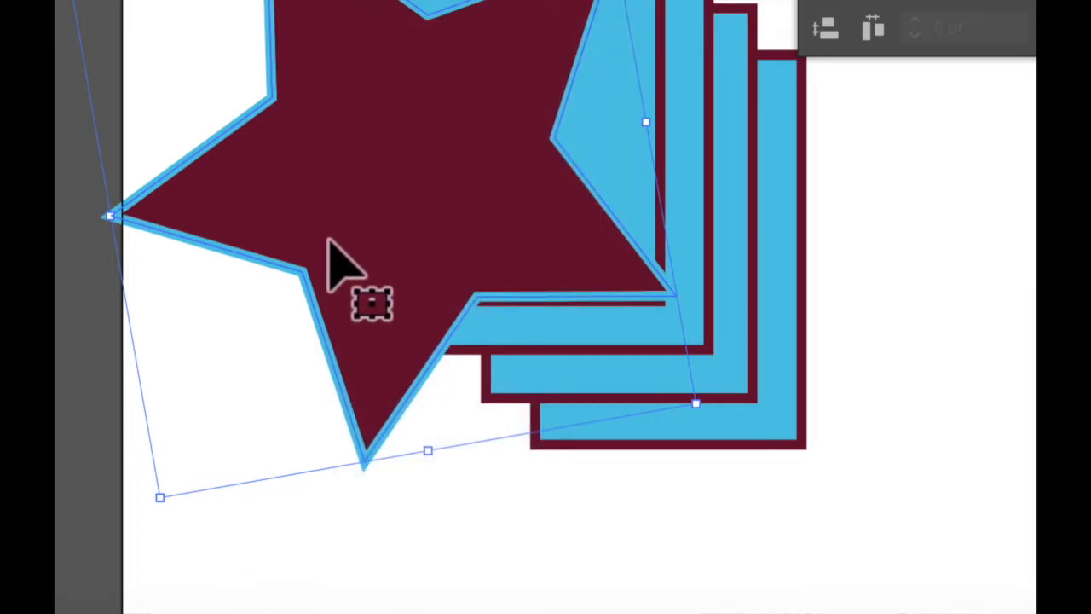
- Use Arrange on the maroon star so it rests on top of all four blue rectangles
right_click(341, 273)
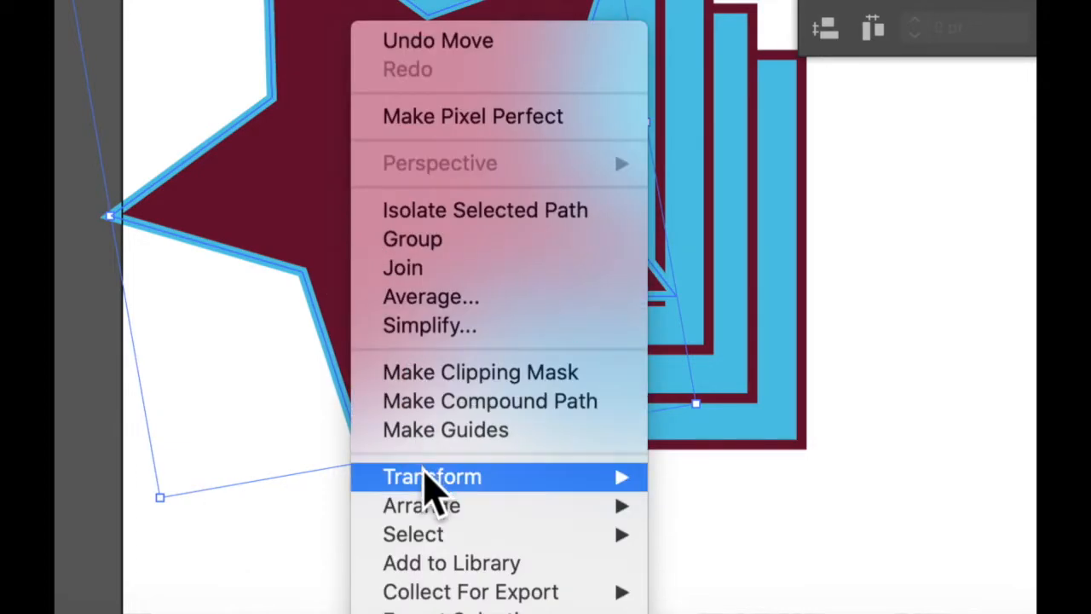
mouse_move(421, 504)
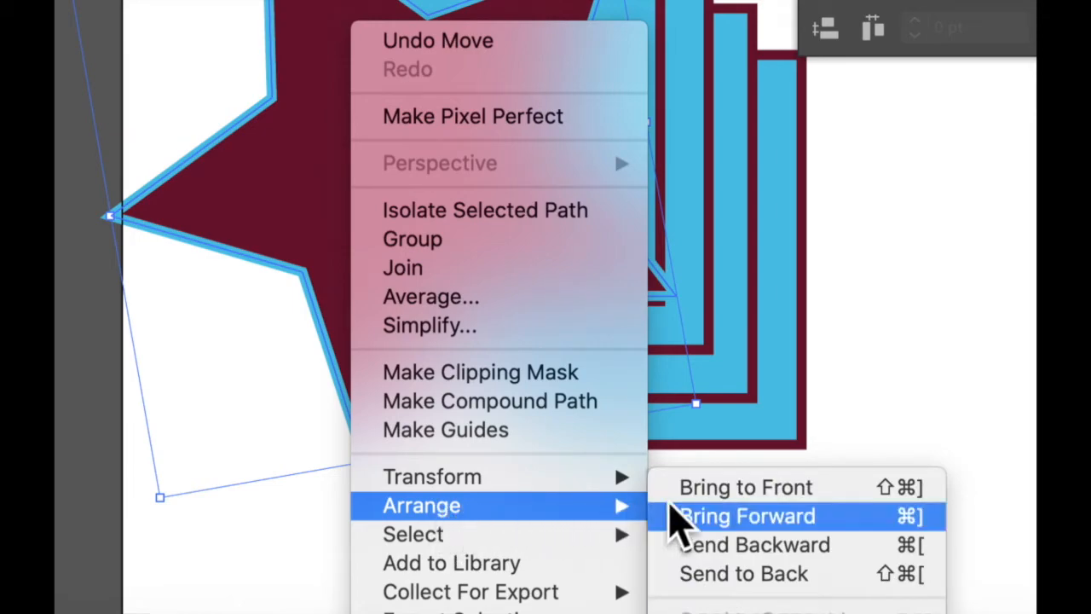
mouse_move(754, 545)
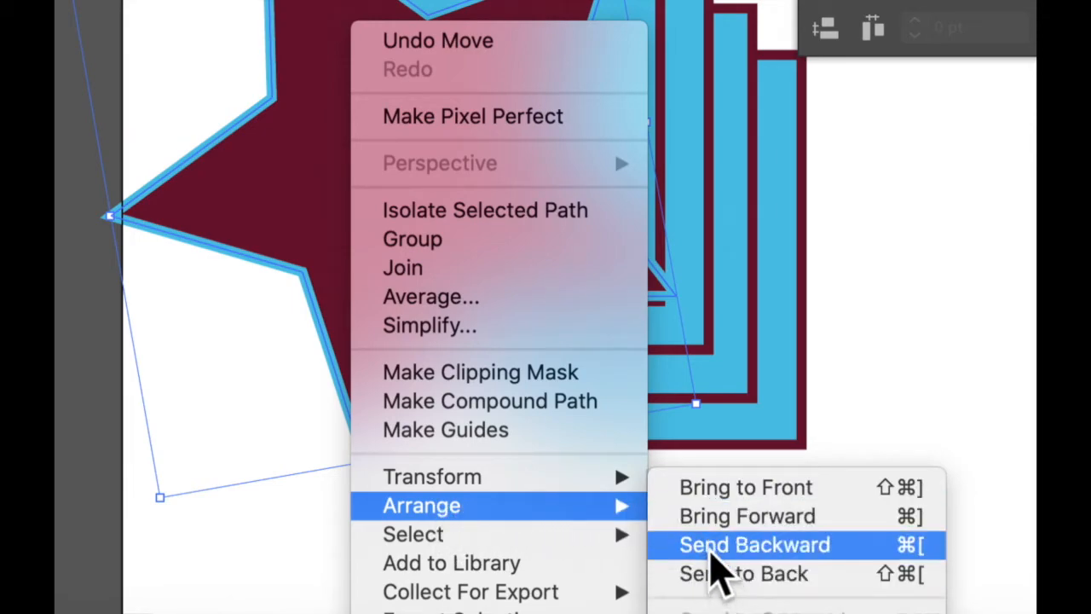
click(753, 545)
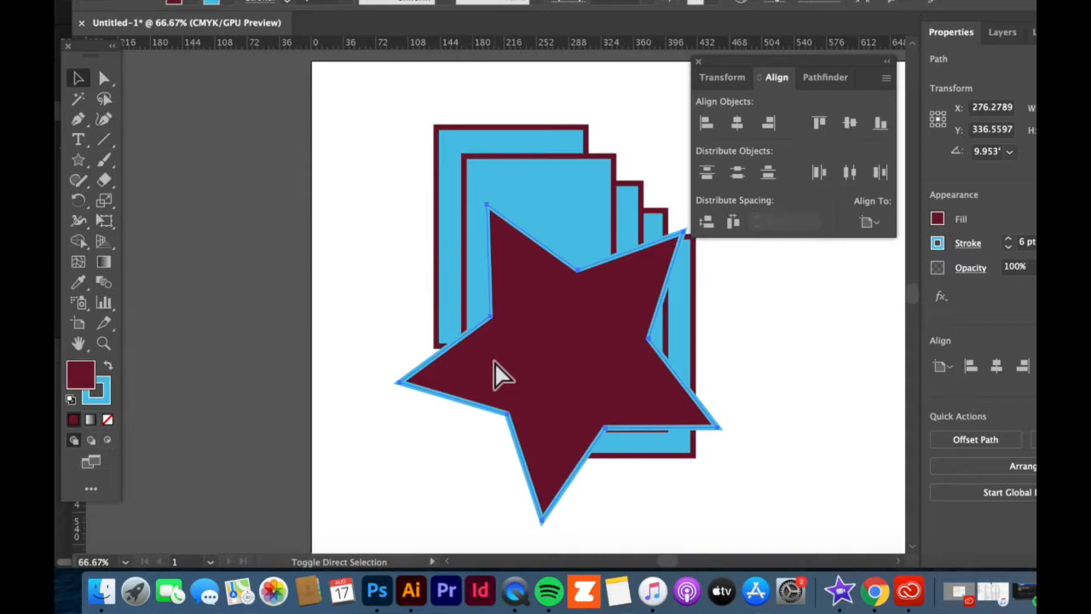
- Group the maroon star with all four blue rectangles via Quick Actions
click(409, 215)
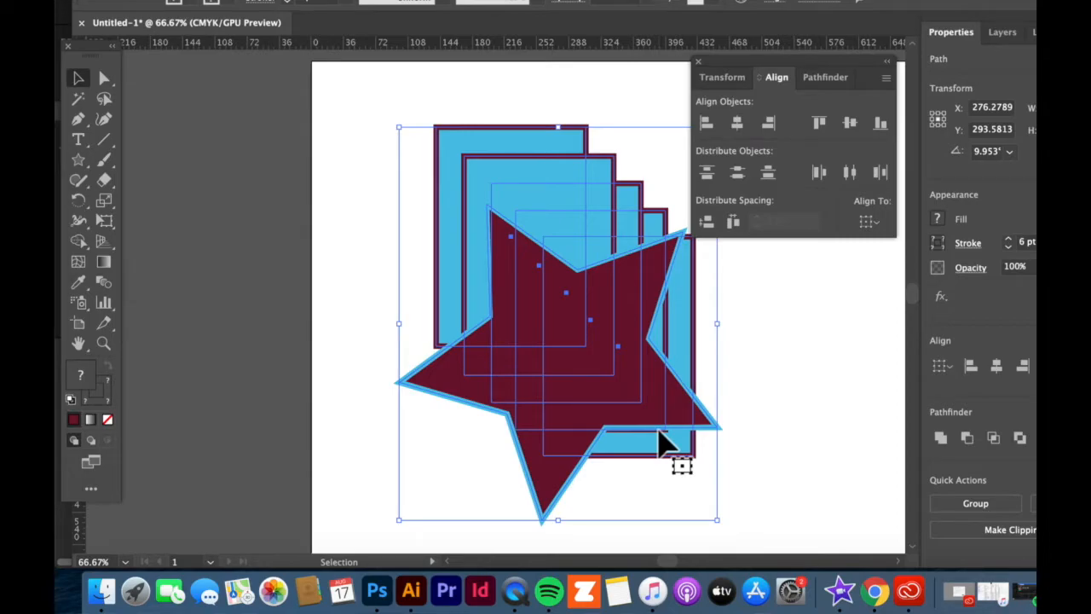
click(975, 503)
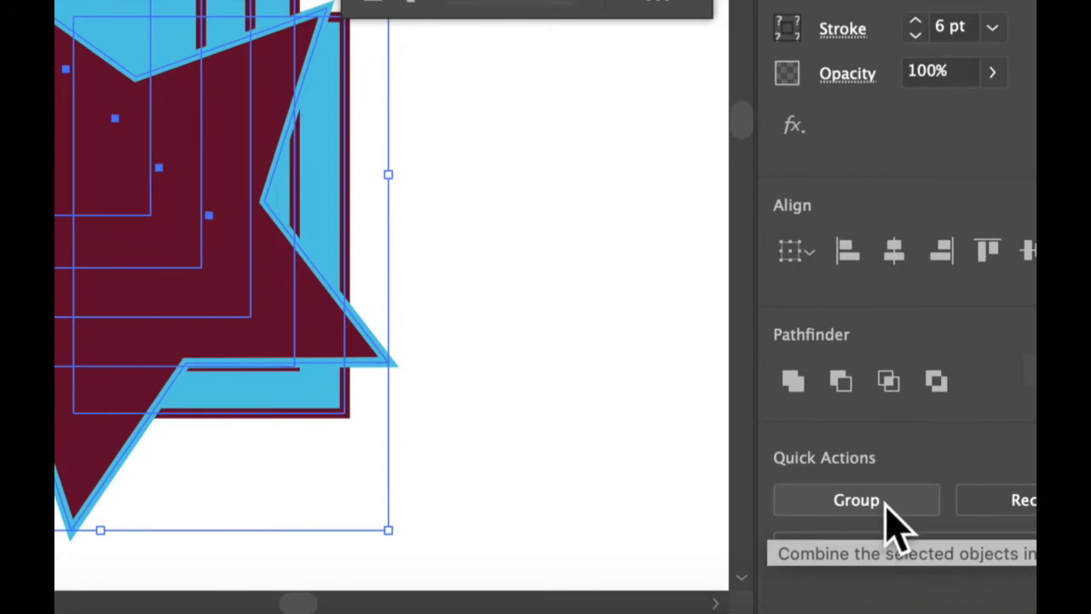
click(856, 499)
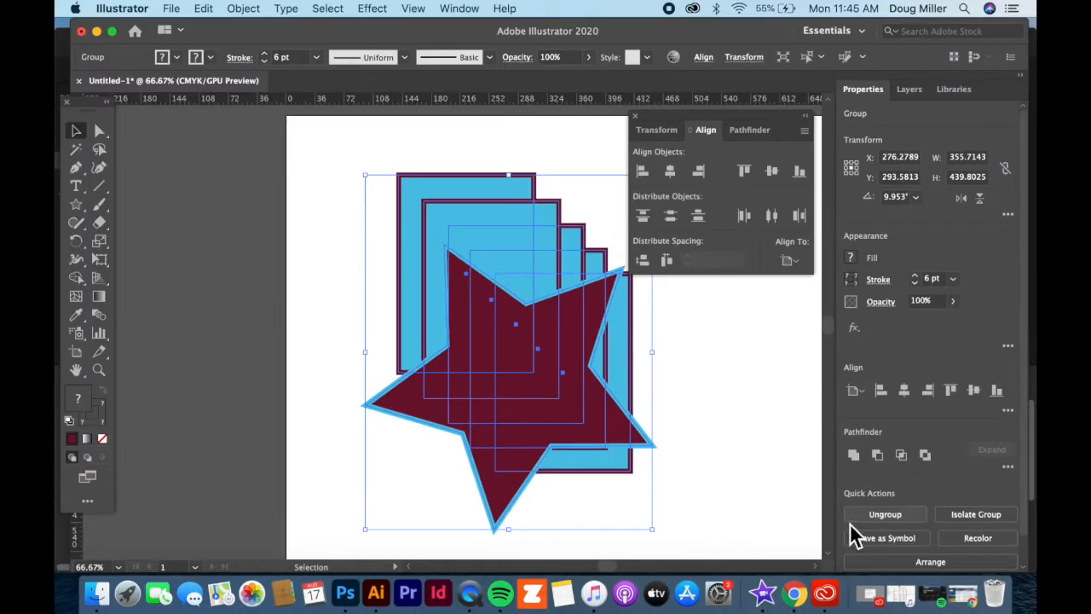
mouse_move(931, 561)
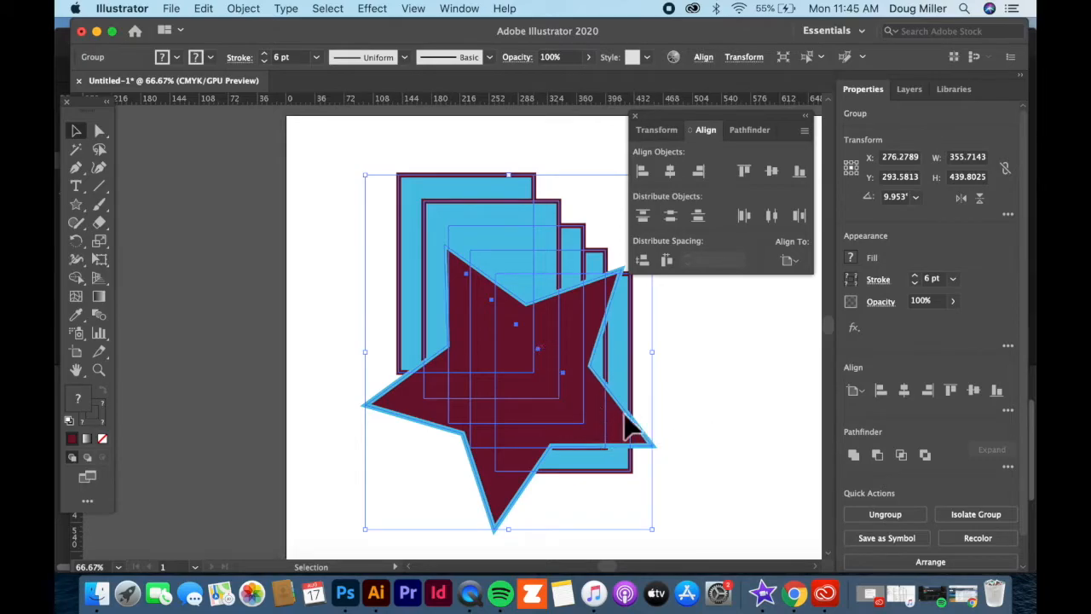
mouse_move(668, 392)
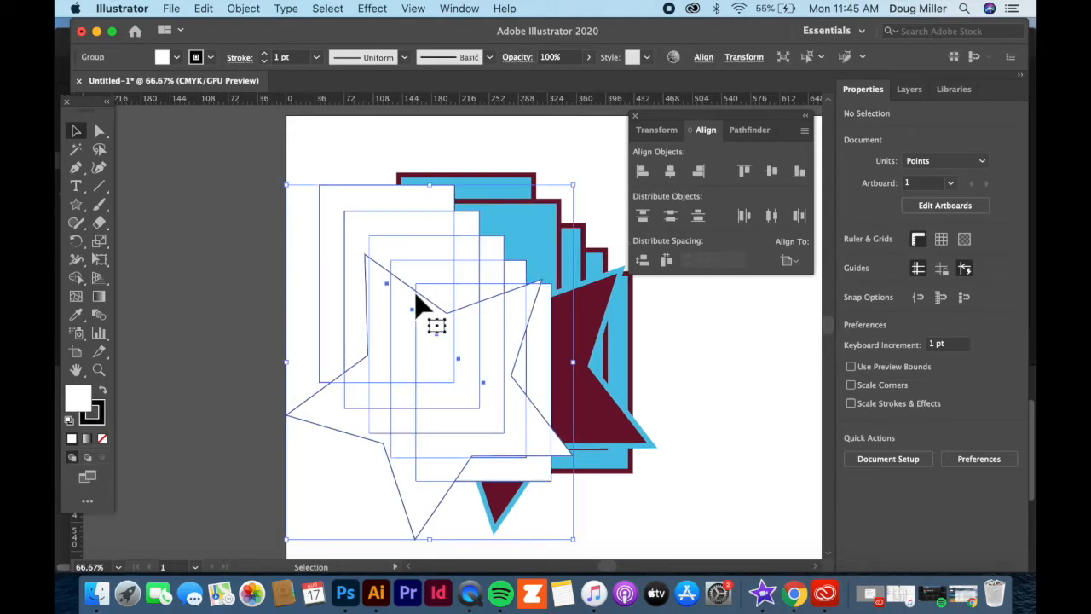
- Bring up the Color Picker for the white star's fill
click(435, 358)
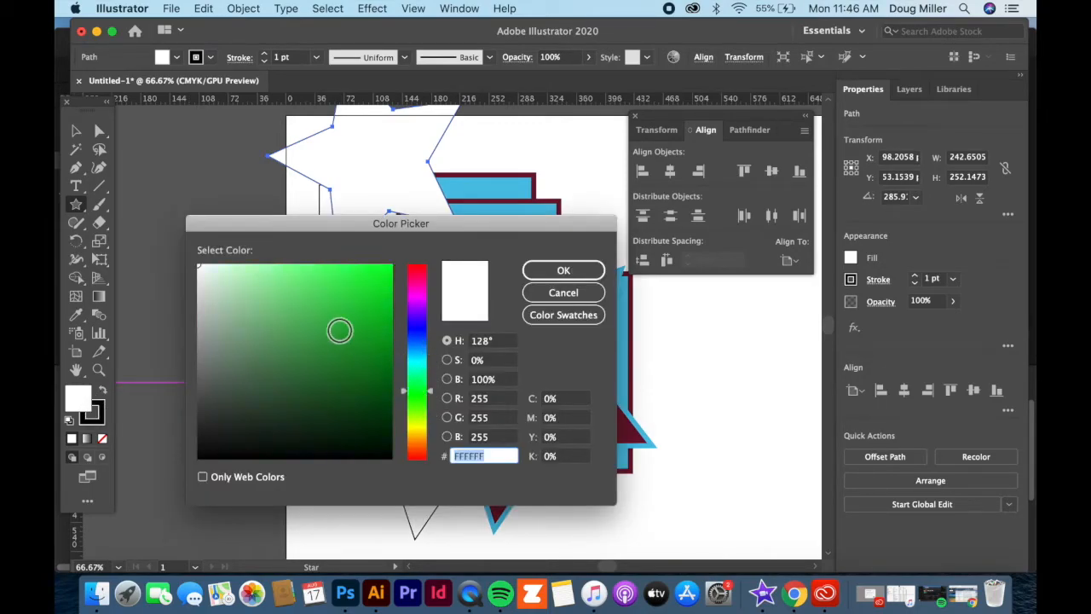
- Fill the star green and move it to the upper left, partly behind the rectangles
click(563, 269)
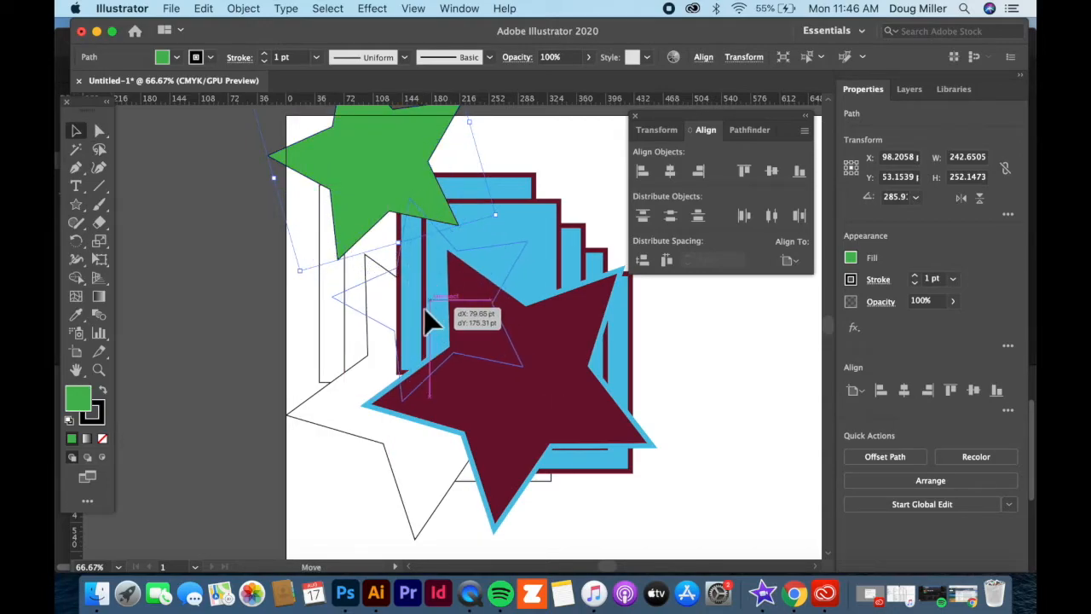
drag(429, 320, 464, 247)
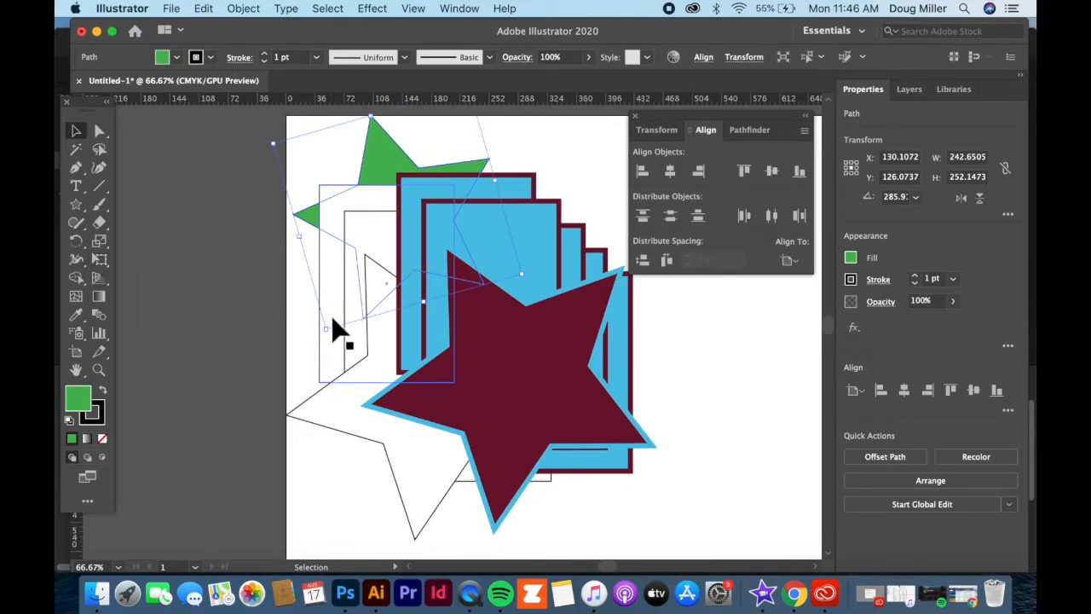
mouse_move(327, 294)
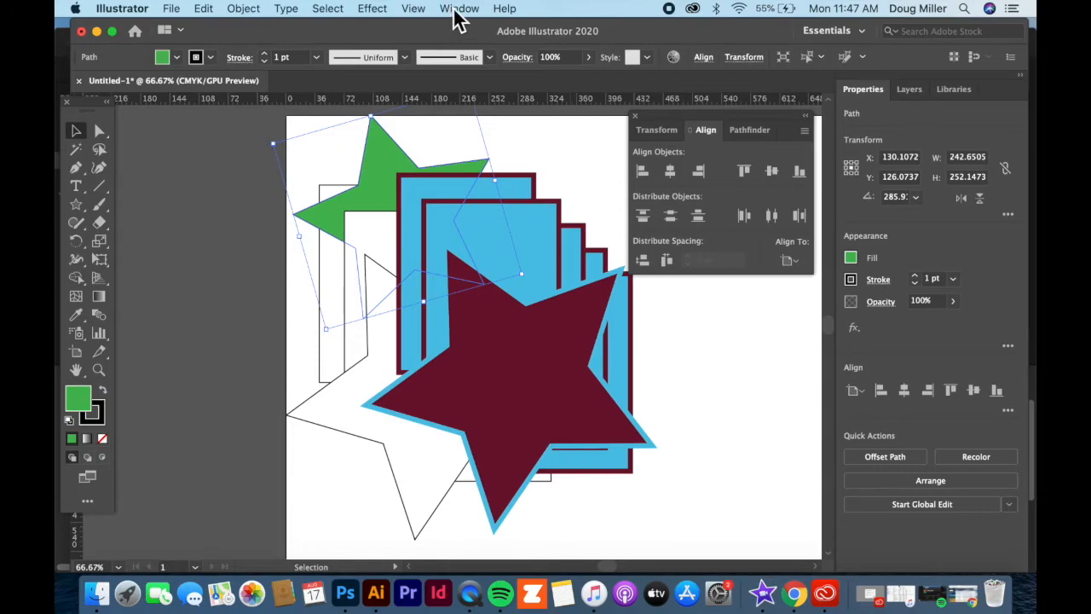
- Show the Layers panel, expand Layer 1, and bring up Arrange options for the grouped shapes
click(460, 8)
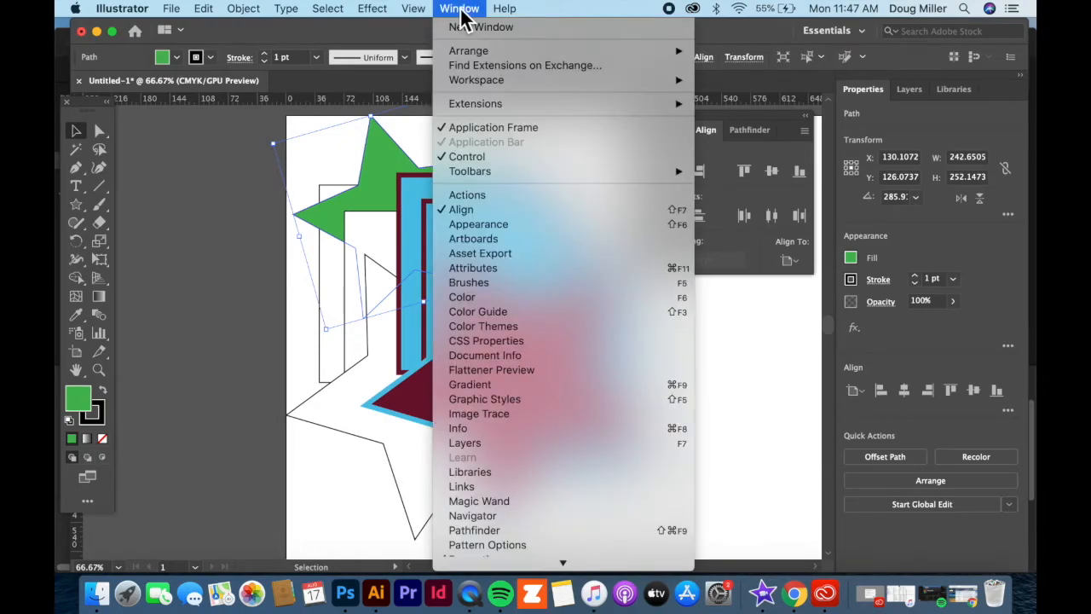
mouse_move(471, 452)
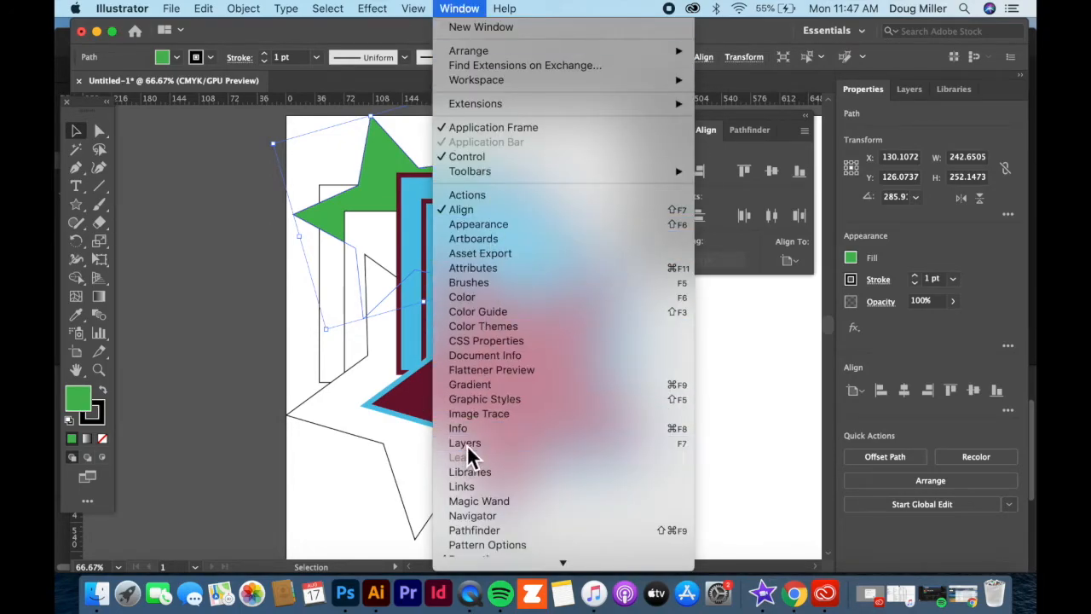
click(466, 443)
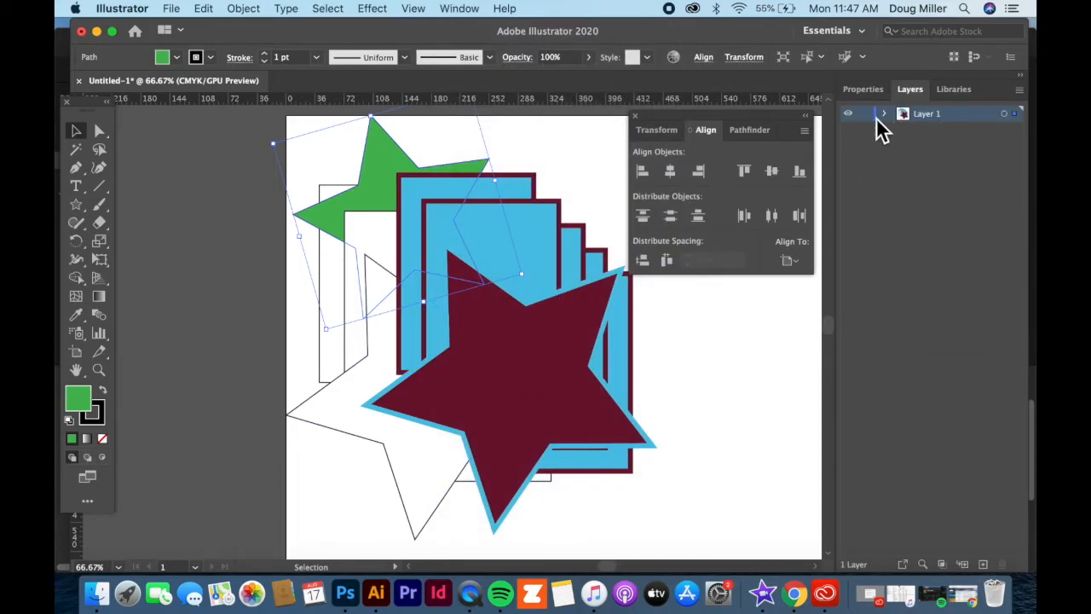
mouse_move(890, 140)
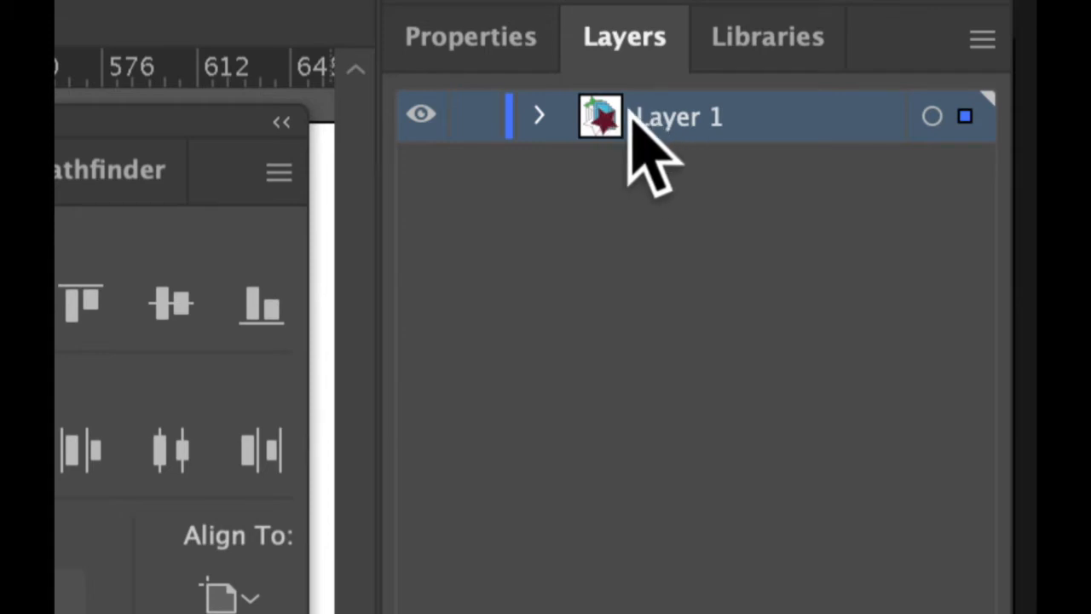
mouse_move(690, 154)
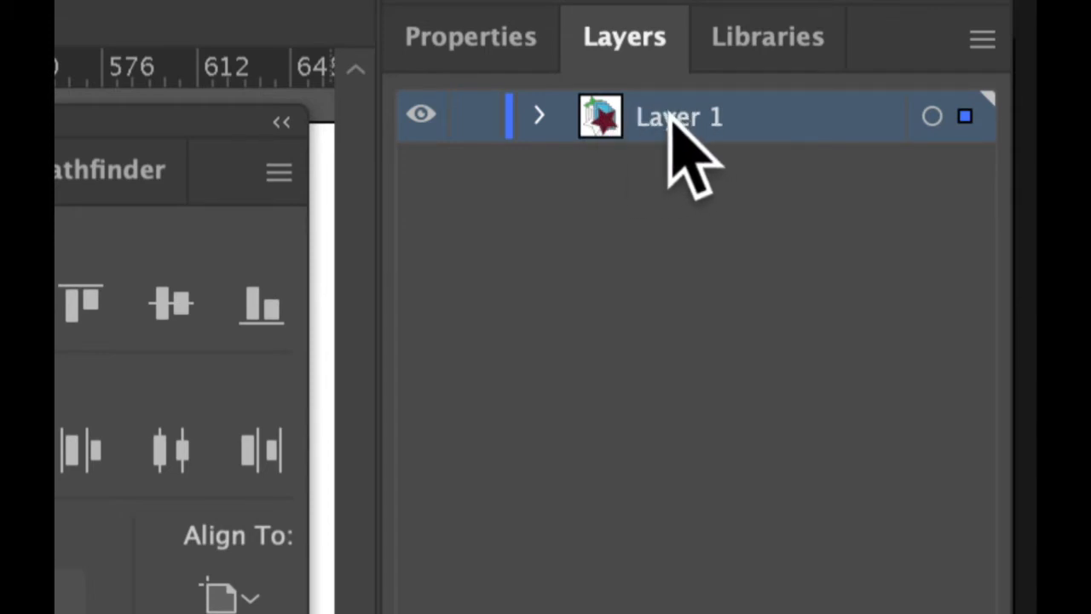
mouse_move(690, 179)
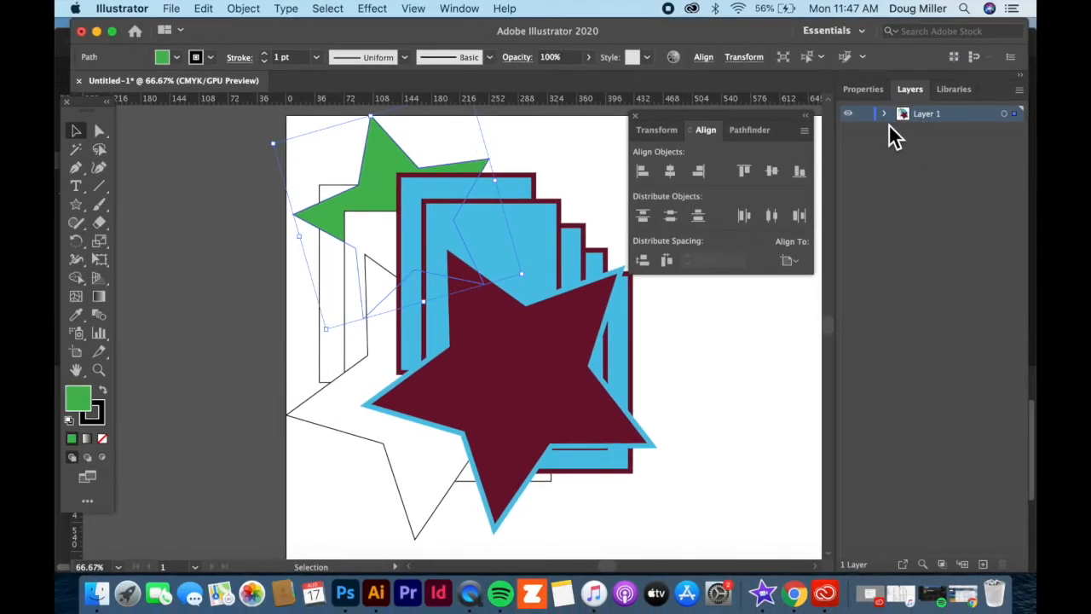
mouse_move(887, 123)
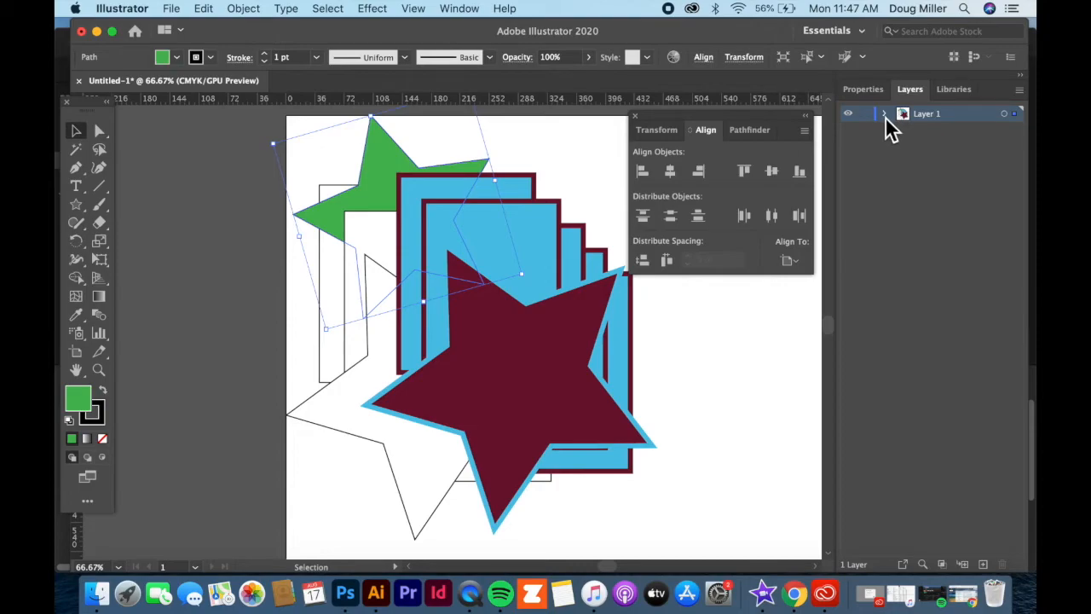
click(885, 113)
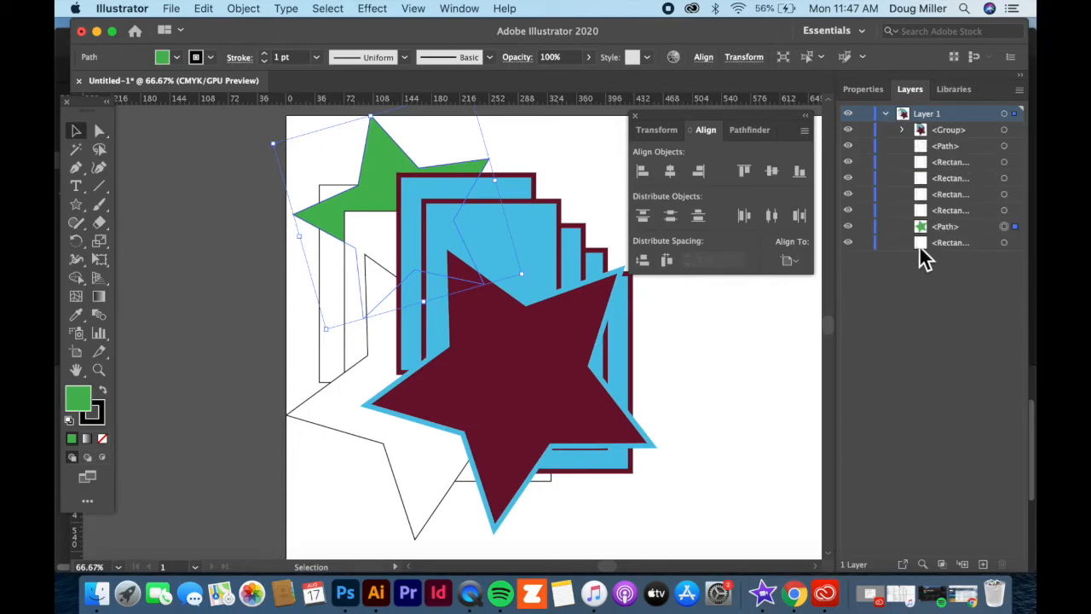
mouse_move(1023, 248)
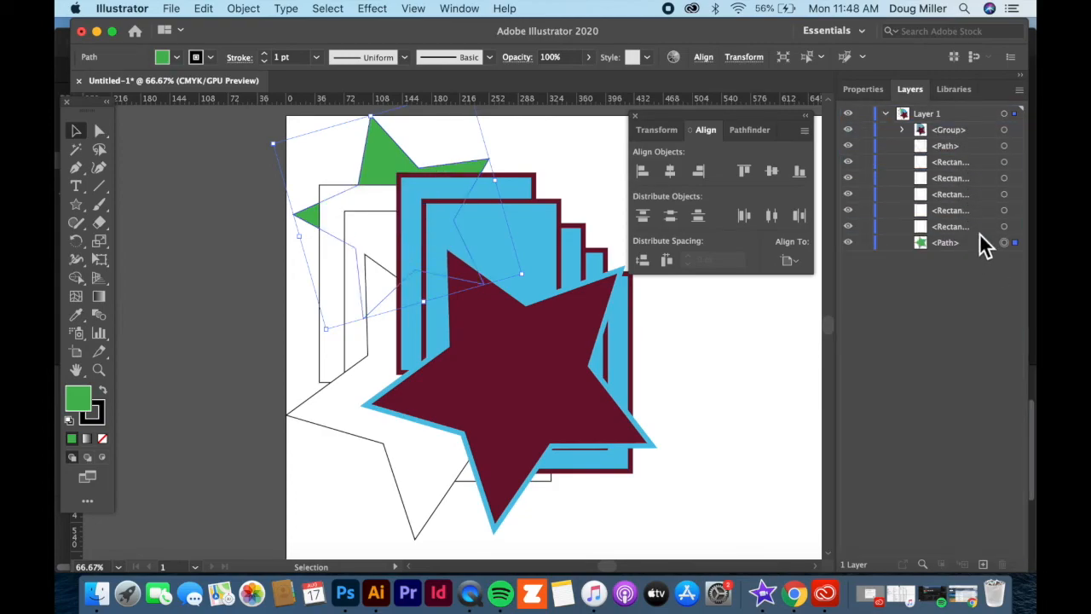
mouse_move(793, 239)
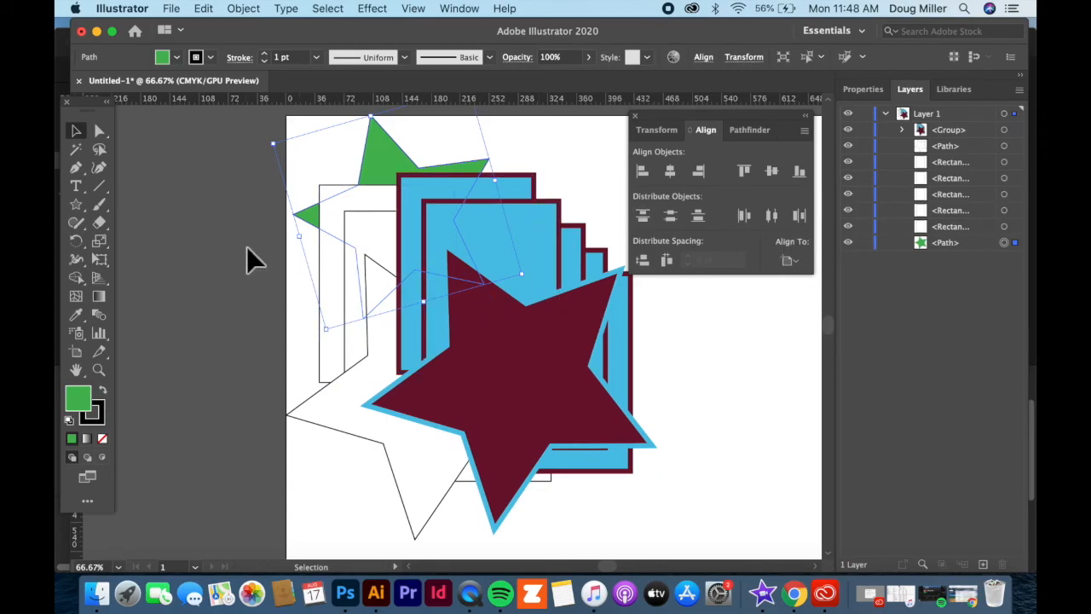
right_click(515, 365)
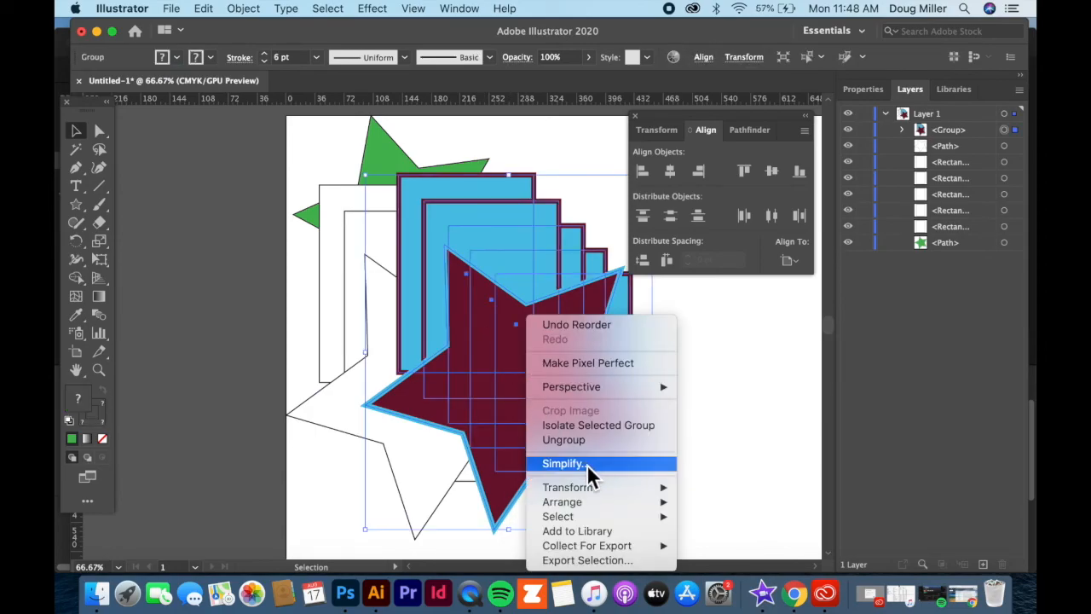
mouse_move(562, 501)
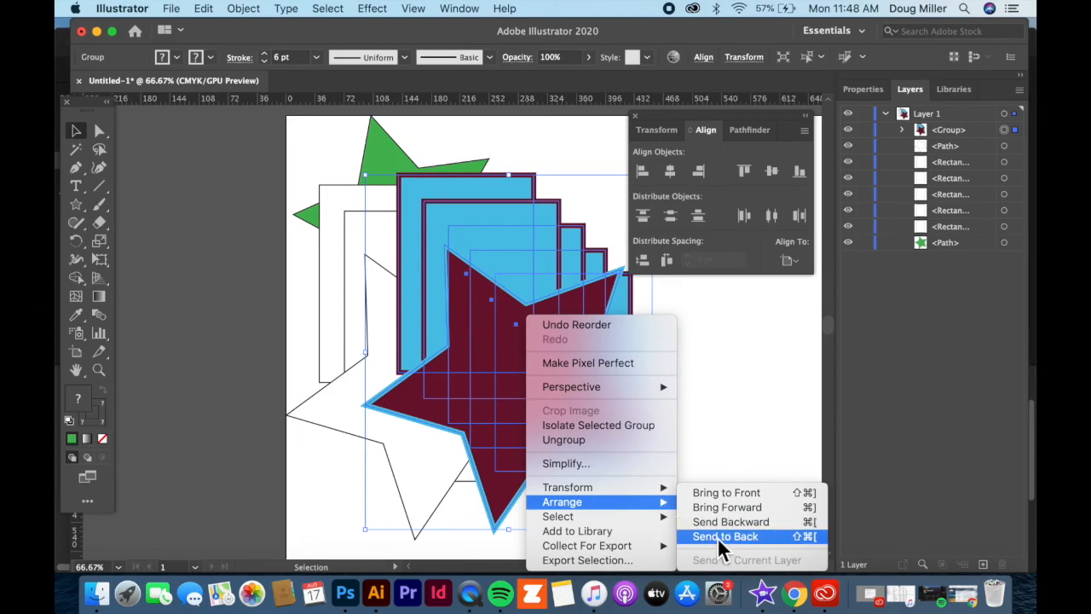
- Send the grouped maroon star and blue rectangles to the back of the stack
click(726, 535)
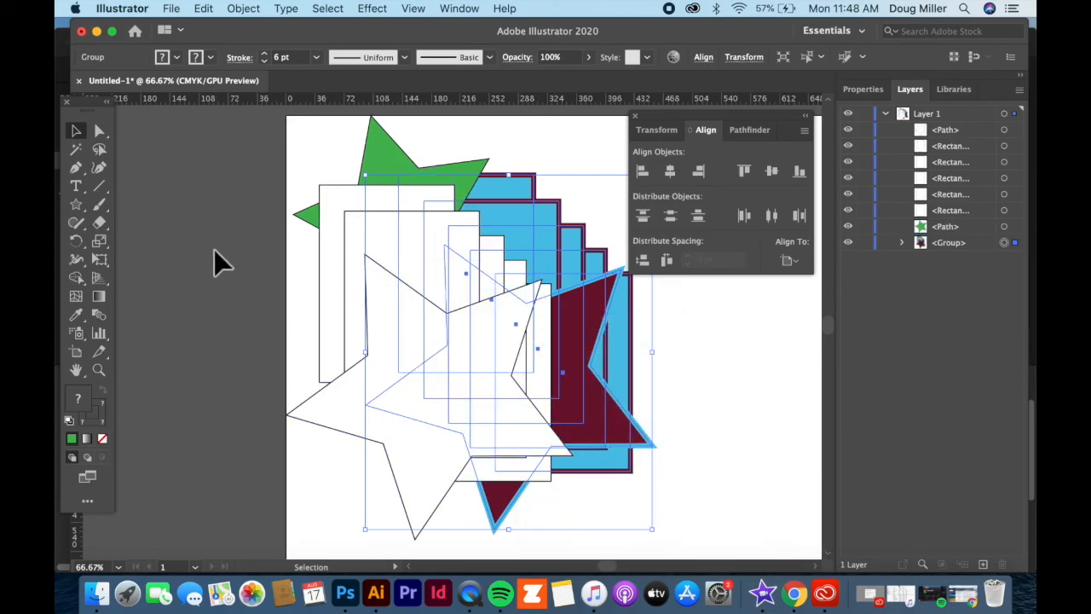